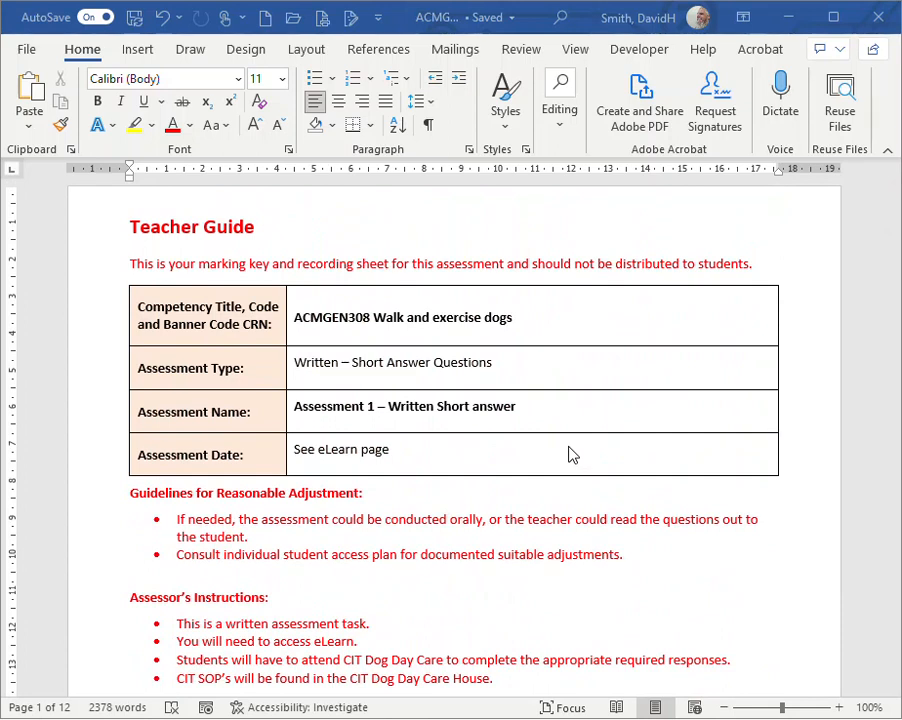
pyautogui.moveTo(488, 494)
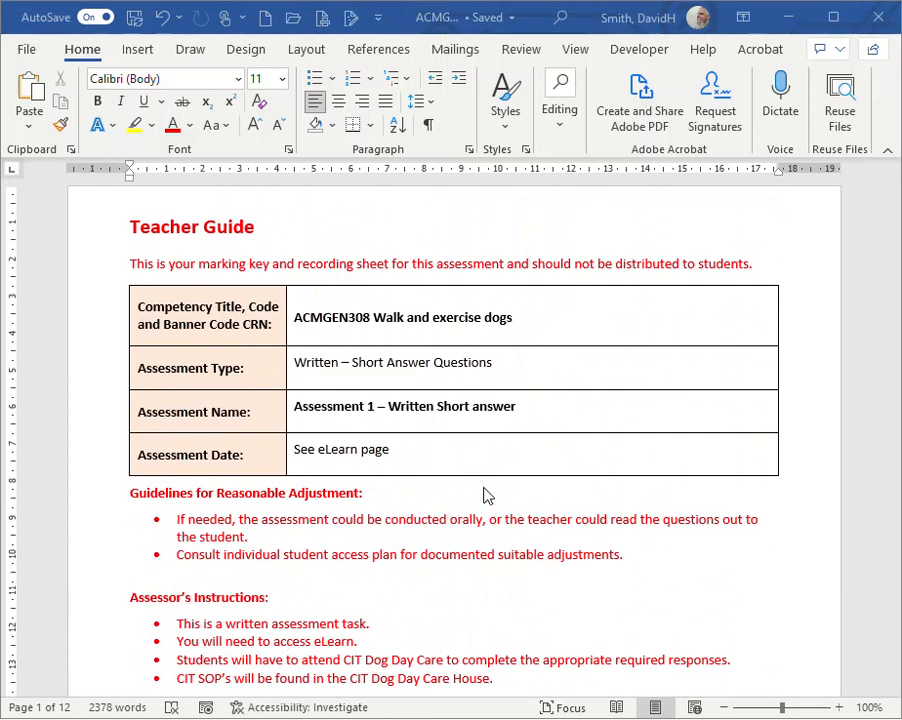
pyautogui.moveTo(360, 368)
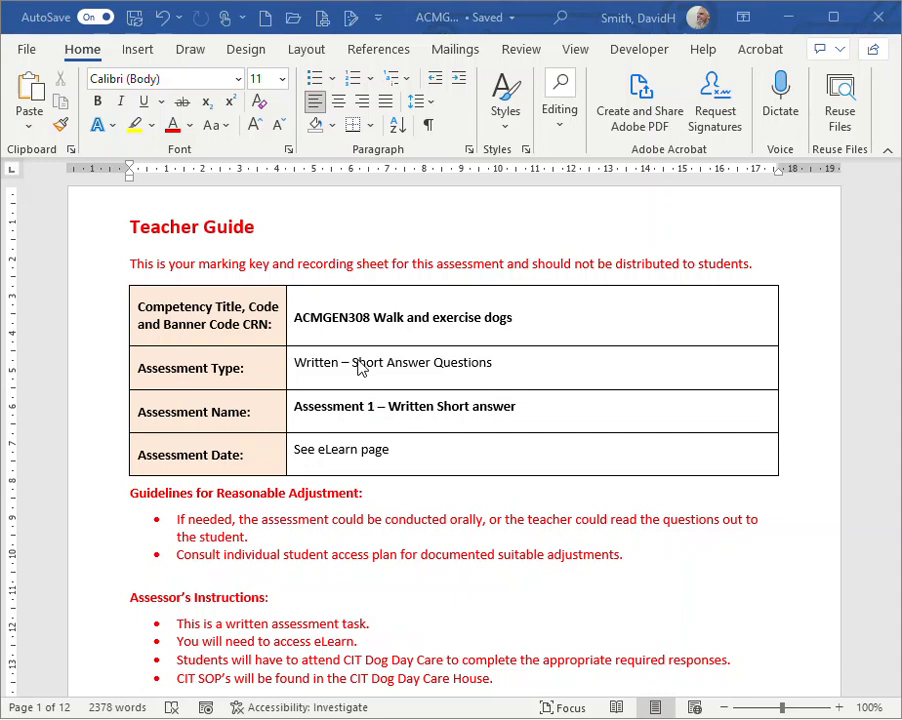
pyautogui.moveTo(152, 238)
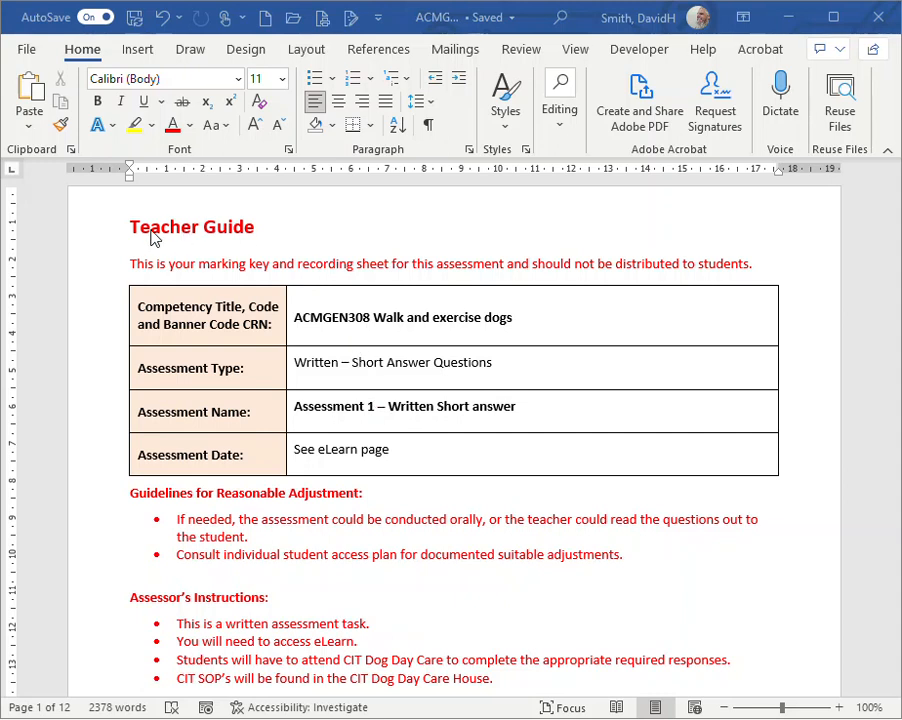
# Step: Scroll through the assessment document to review the red teacher-only text before replacing
pyautogui.scroll(-3)
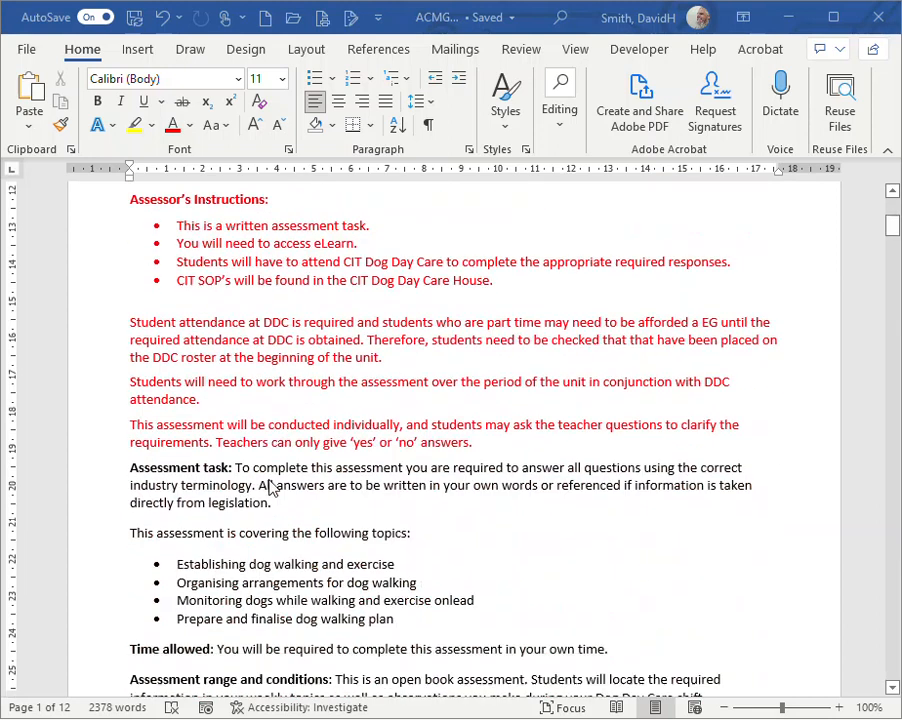
pyautogui.scroll(3)
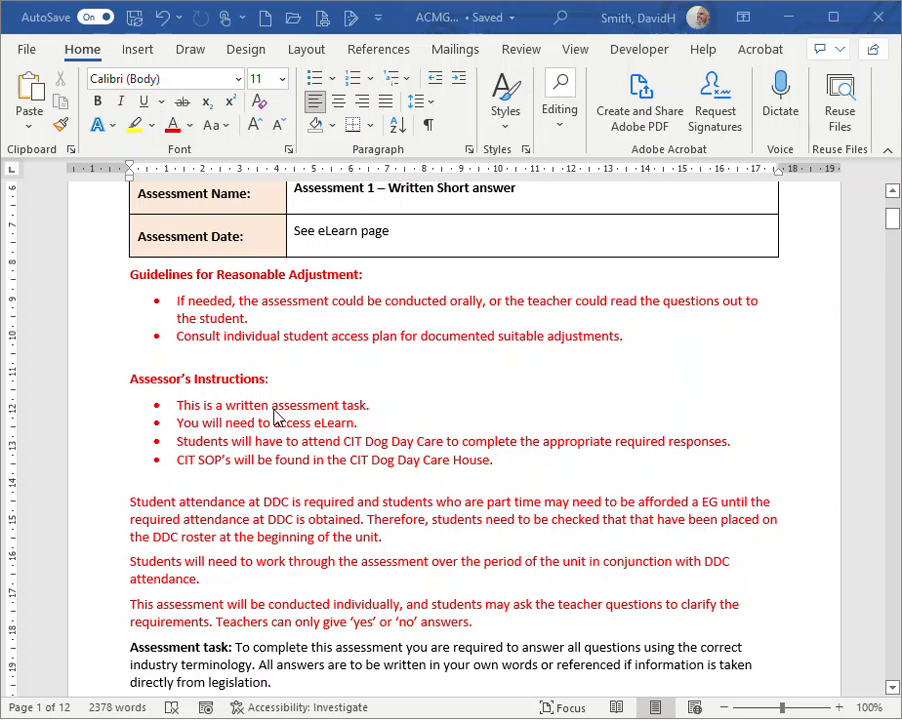
pyautogui.scroll(-3)
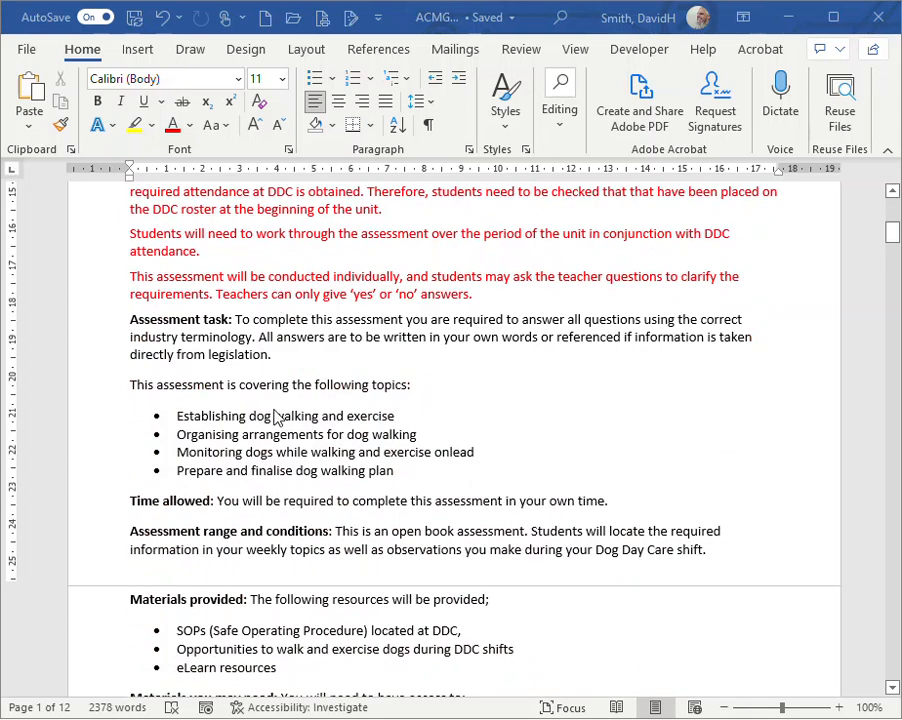
pyautogui.scroll(-3)
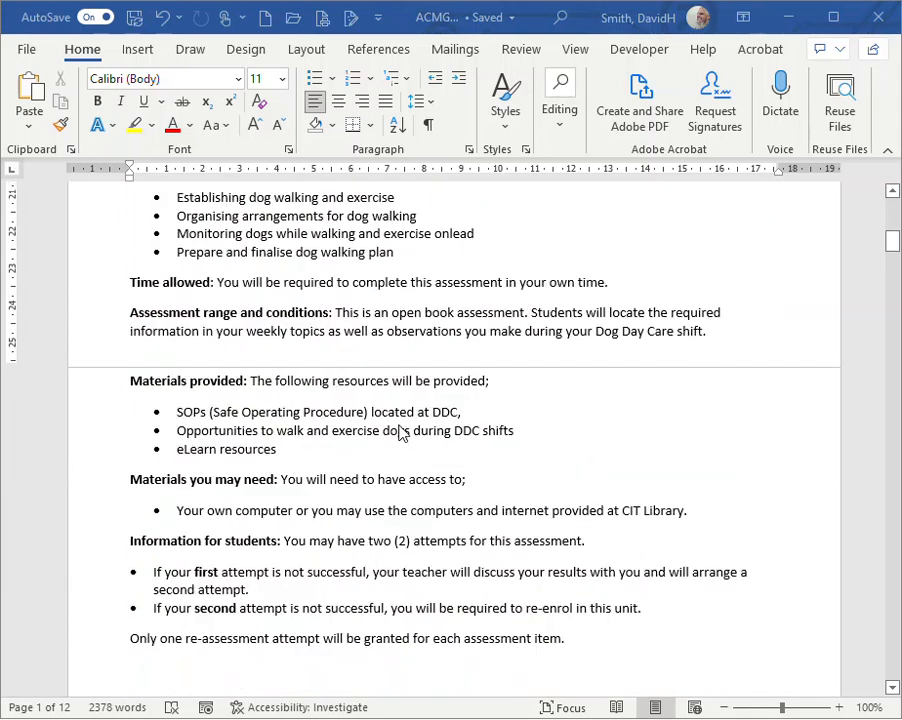
pyautogui.scroll(-3)
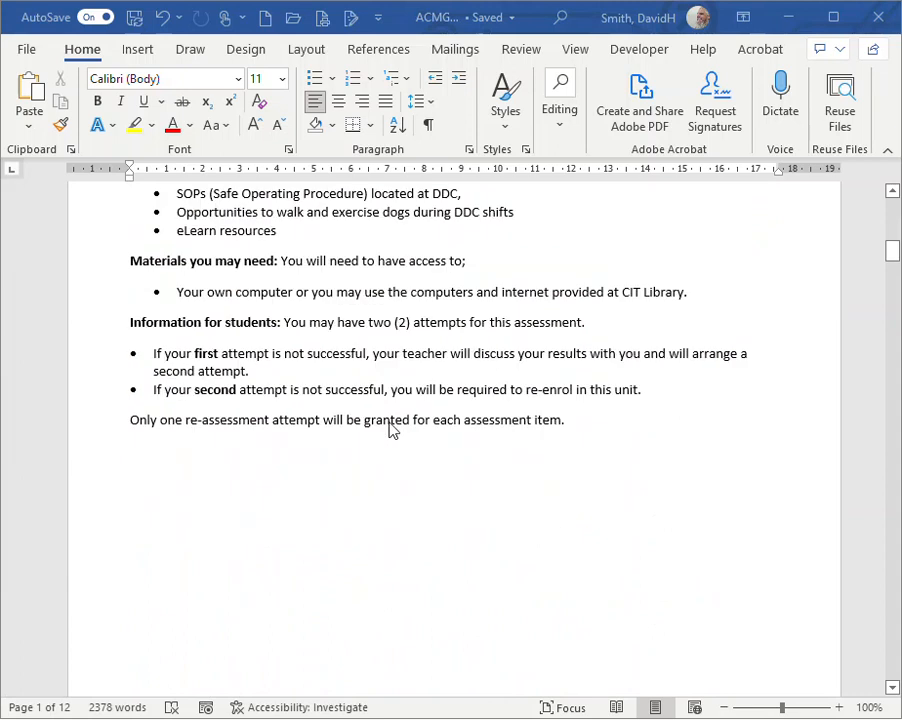
pyautogui.scroll(-3)
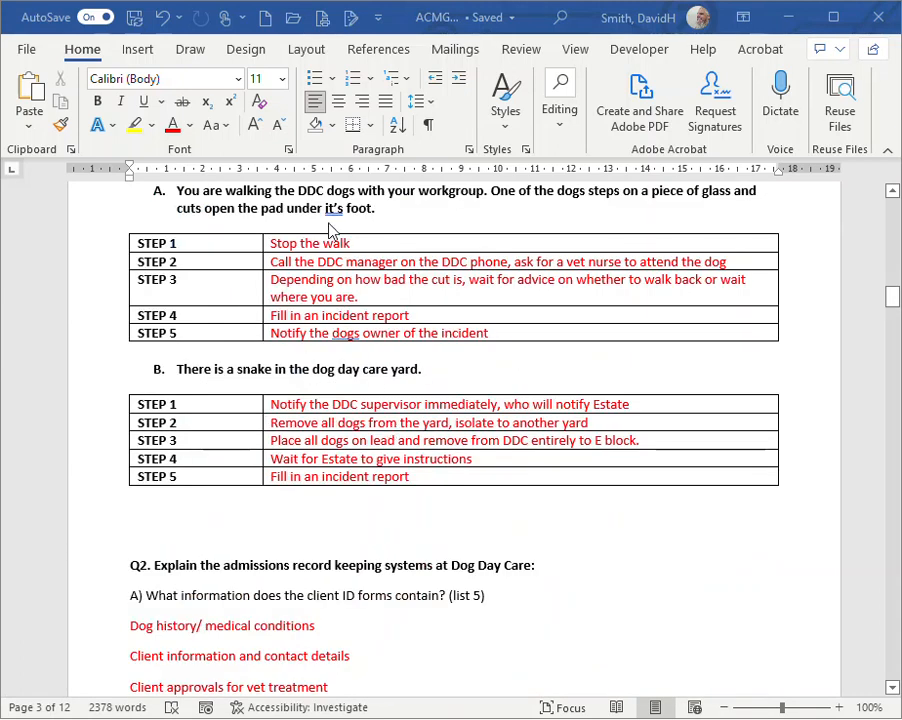
pyautogui.scroll(-3)
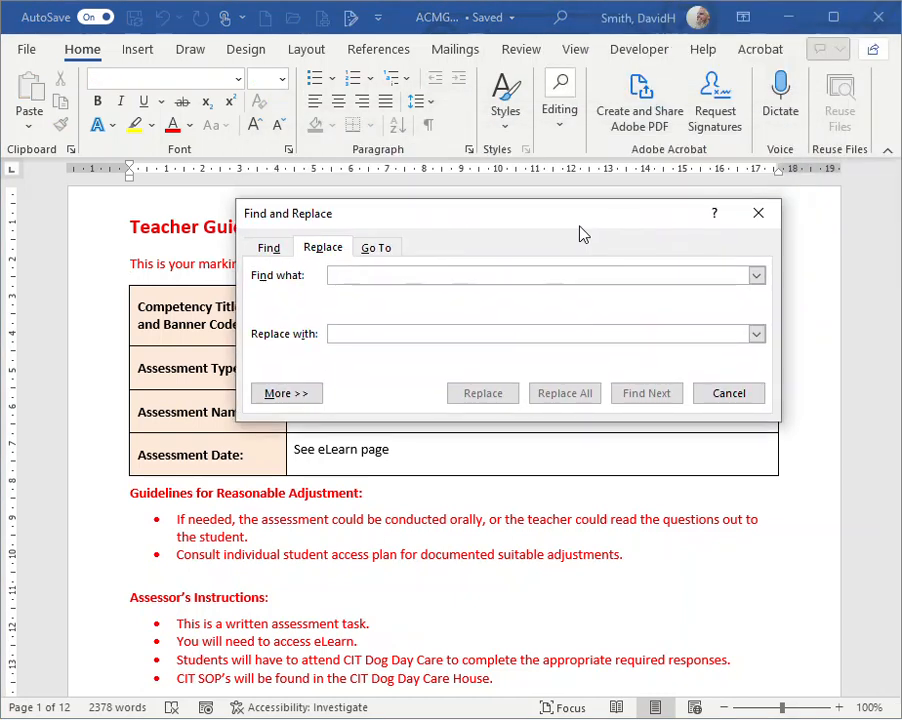
# Step: Move the Find and Replace dialog lower and reveal its More >> search options
pyautogui.moveTo(584, 212); pyautogui.dragTo(576, 270)
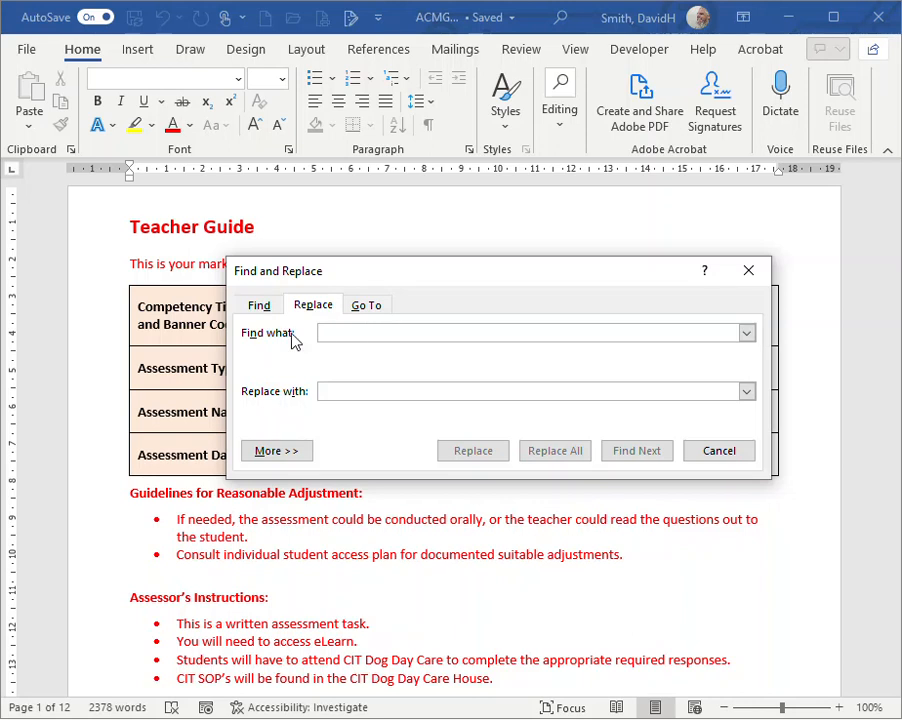
pyautogui.click(276, 450)
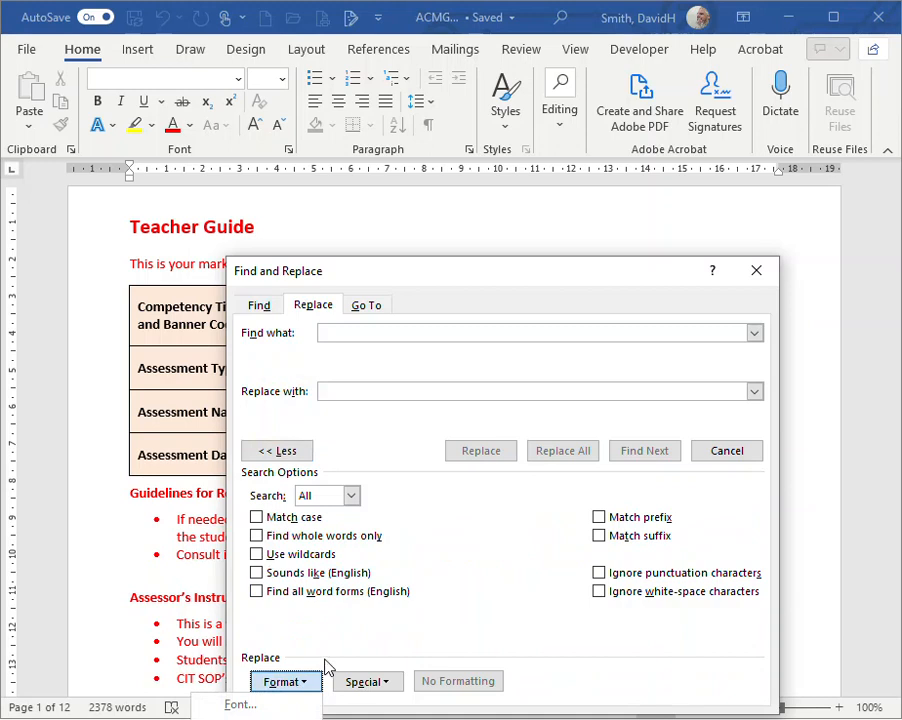
# Step: Set the Find what formatting to red font colour, leaving Replace with empty
pyautogui.click(284, 680)
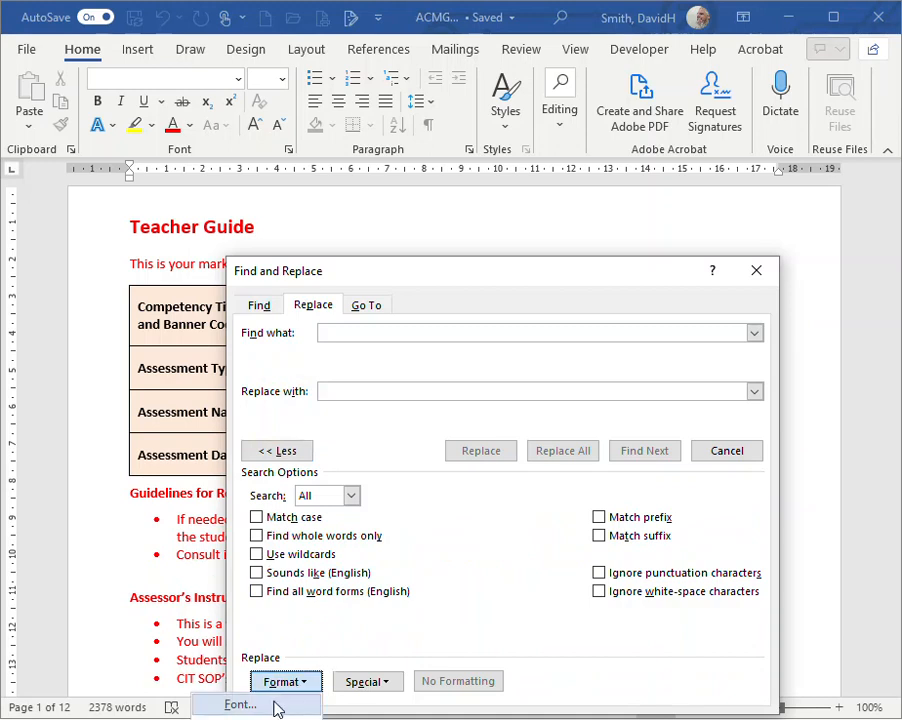
pyautogui.click(236, 704)
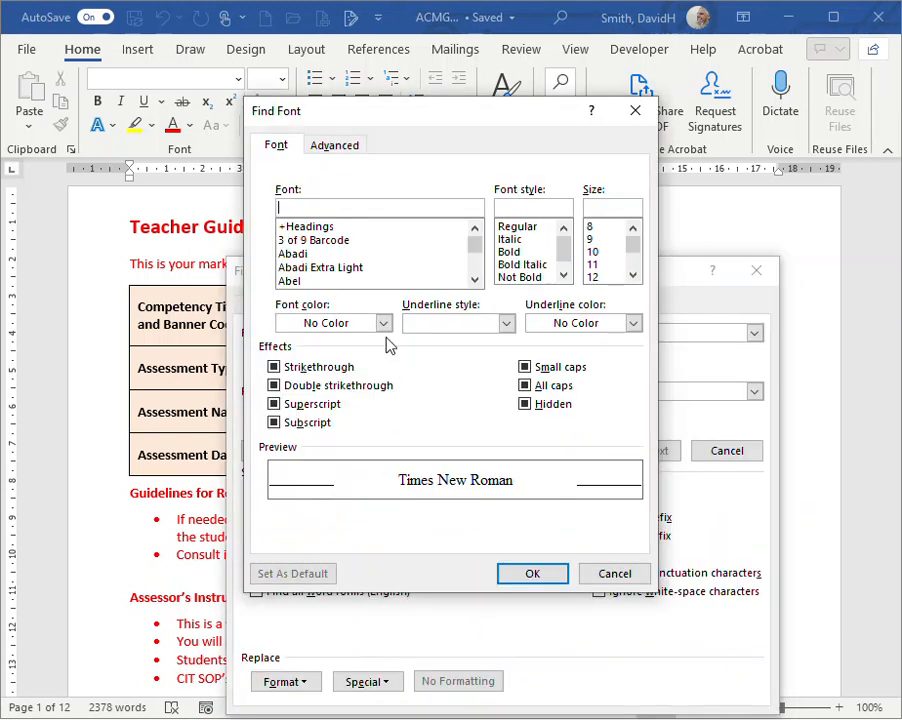
pyautogui.click(382, 322)
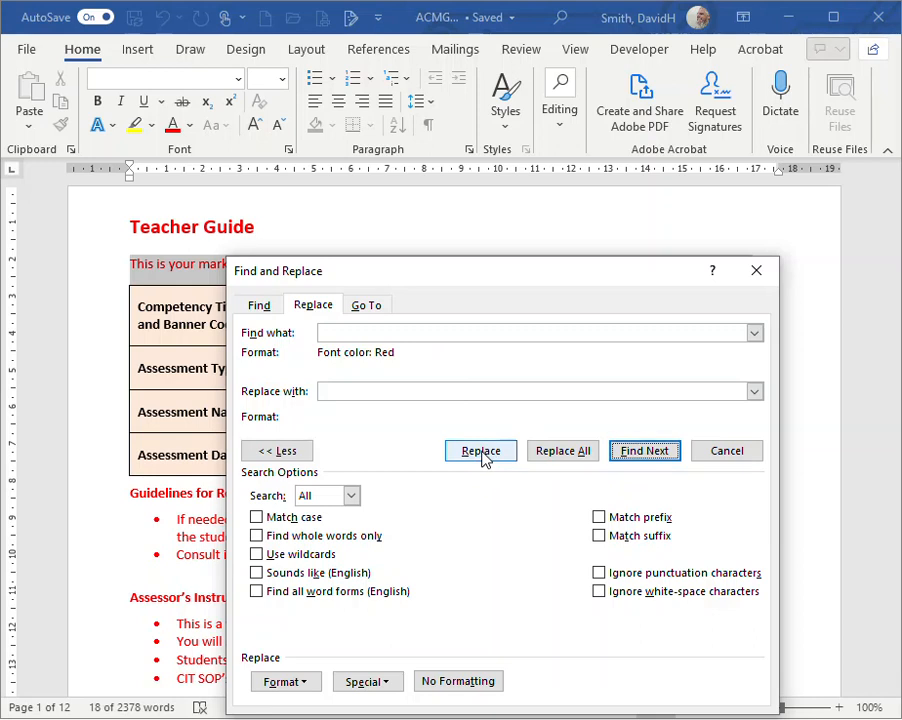
# Step: Replace the first red sentence, then Replace All to remove the remaining red text (84 replacements)
pyautogui.click(480, 450)
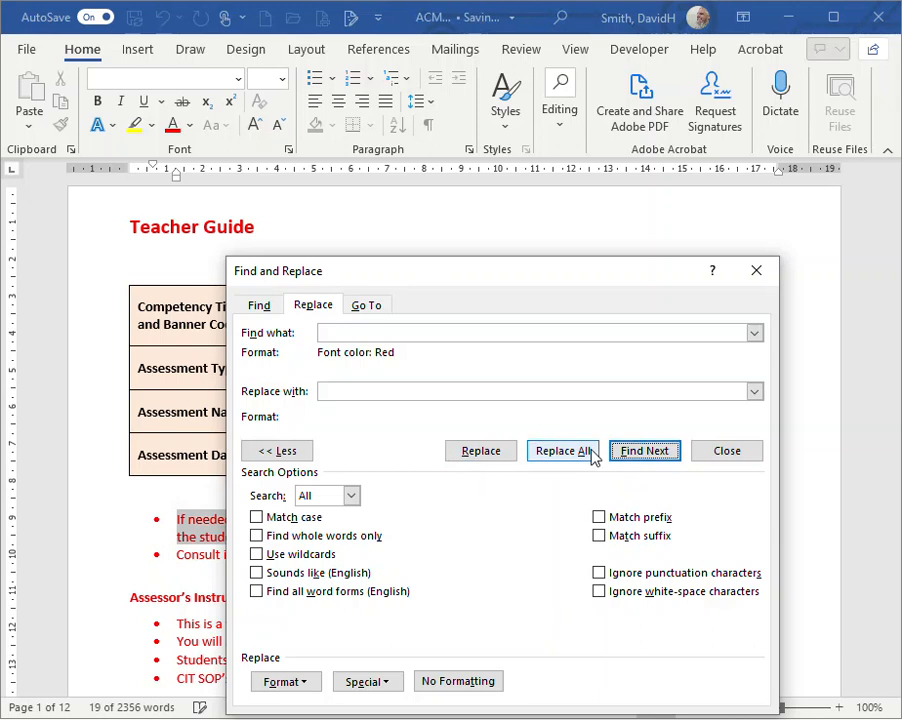
pyautogui.moveTo(554, 464)
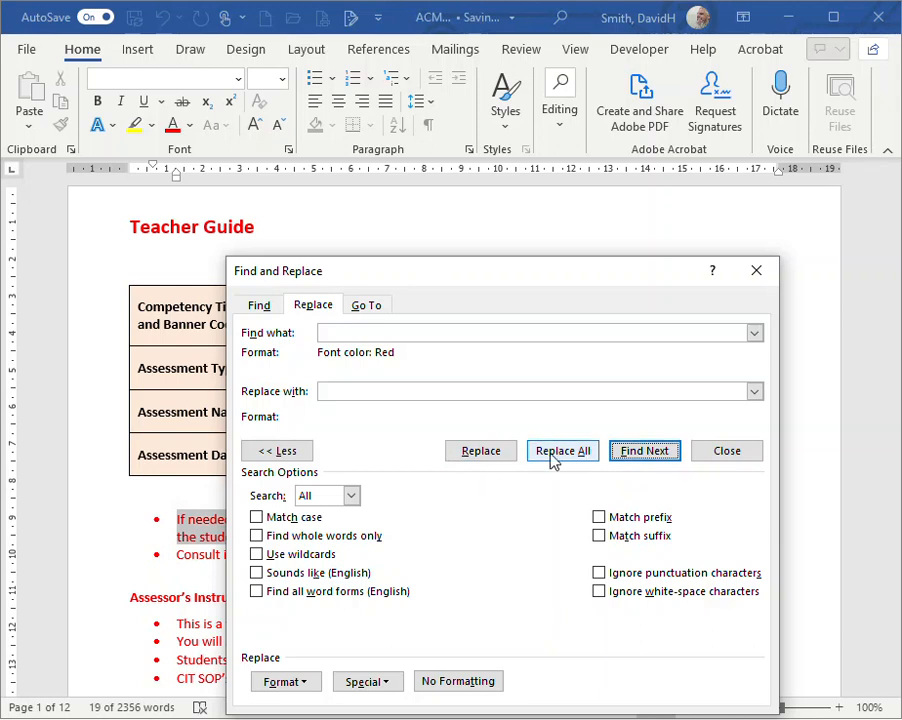
pyautogui.click(562, 452)
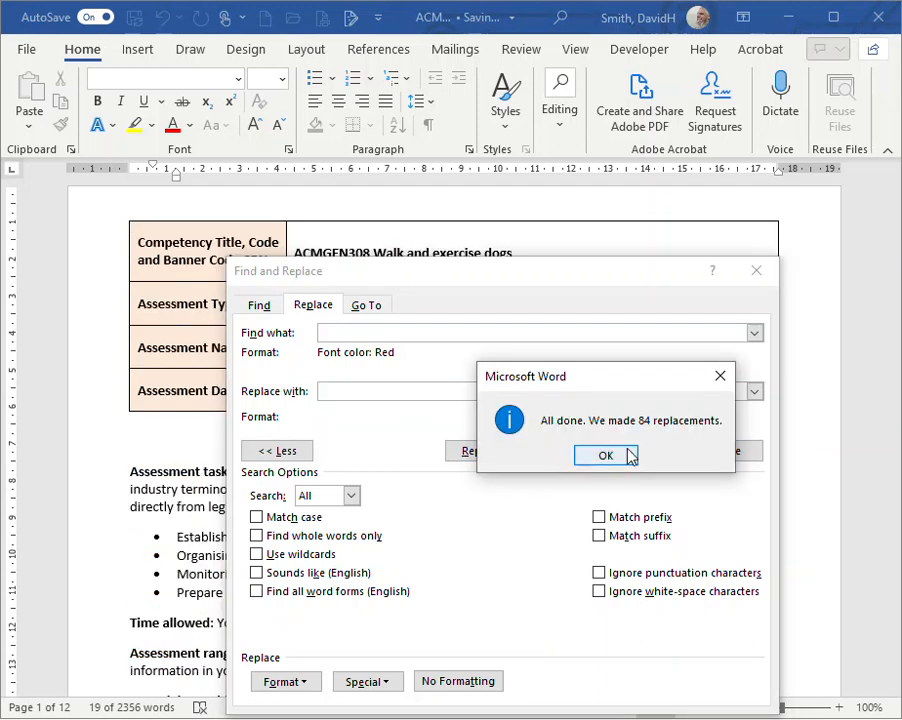
pyautogui.click(604, 456)
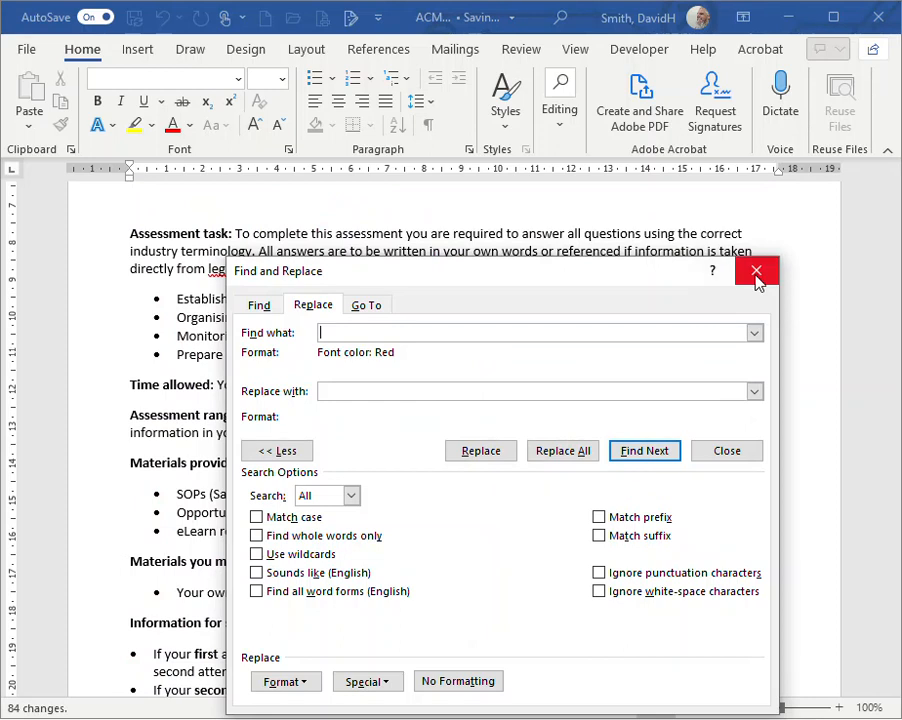
pyautogui.click(756, 282)
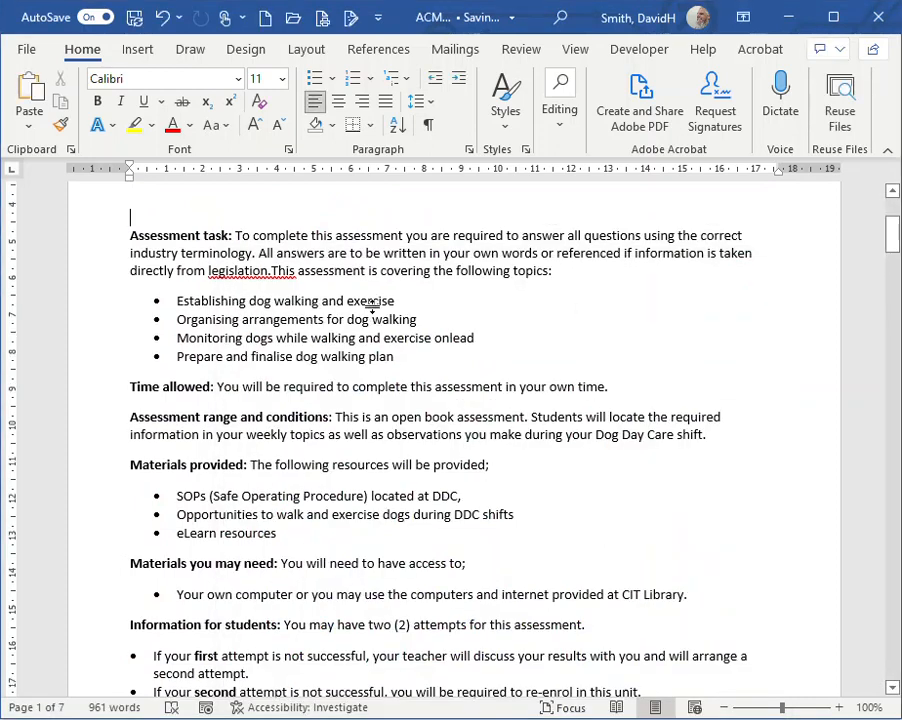
# Step: Review the cleaned 7-page document and go to the File screen
pyautogui.scroll(-3)
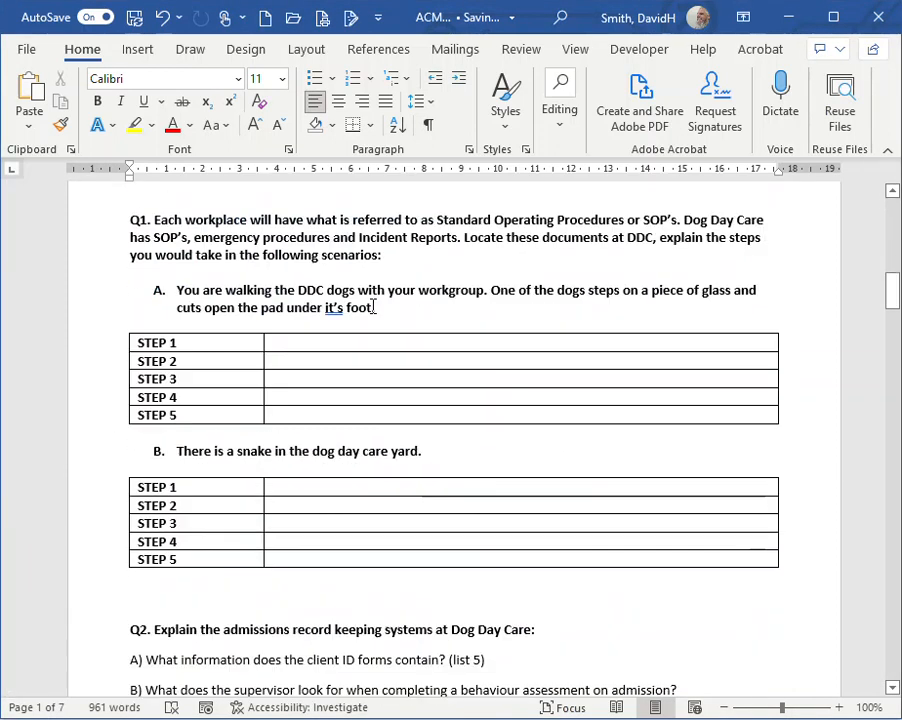
pyautogui.scroll(-3)
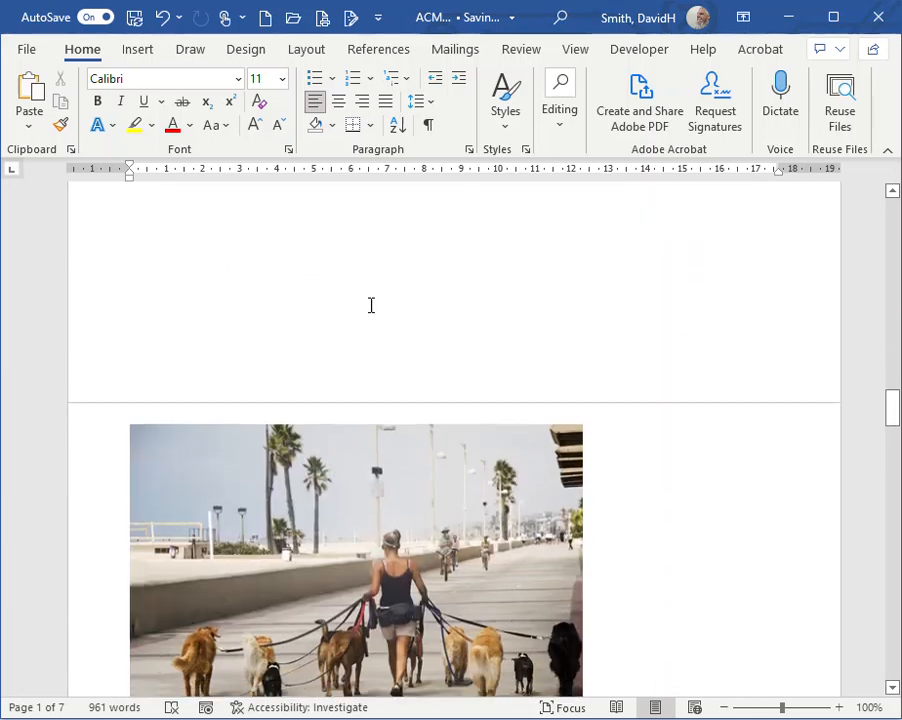
pyautogui.scroll(-3)
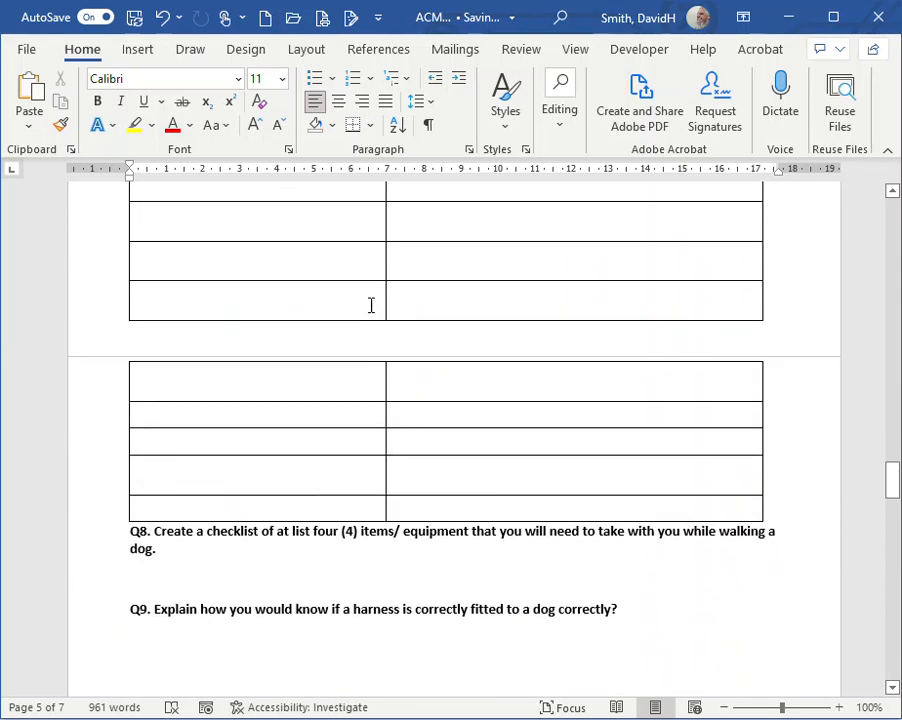
pyautogui.click(26, 48)
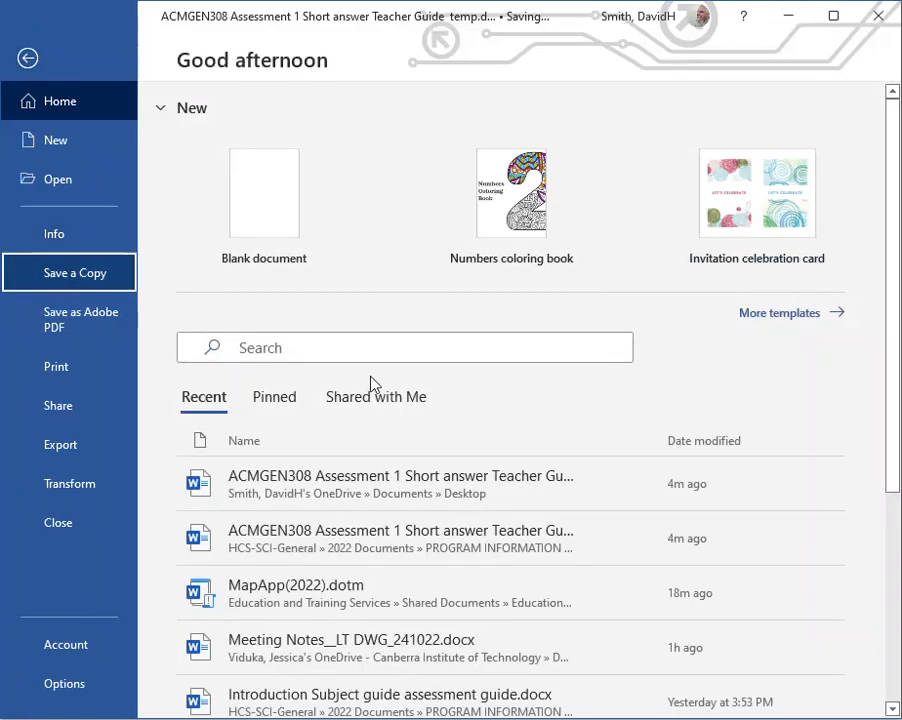
# Step: Save a copy to OneDrive named 'ACMGEN308 Assessment 1 Short answer' and dismiss the autosave notice
pyautogui.click(68, 272)
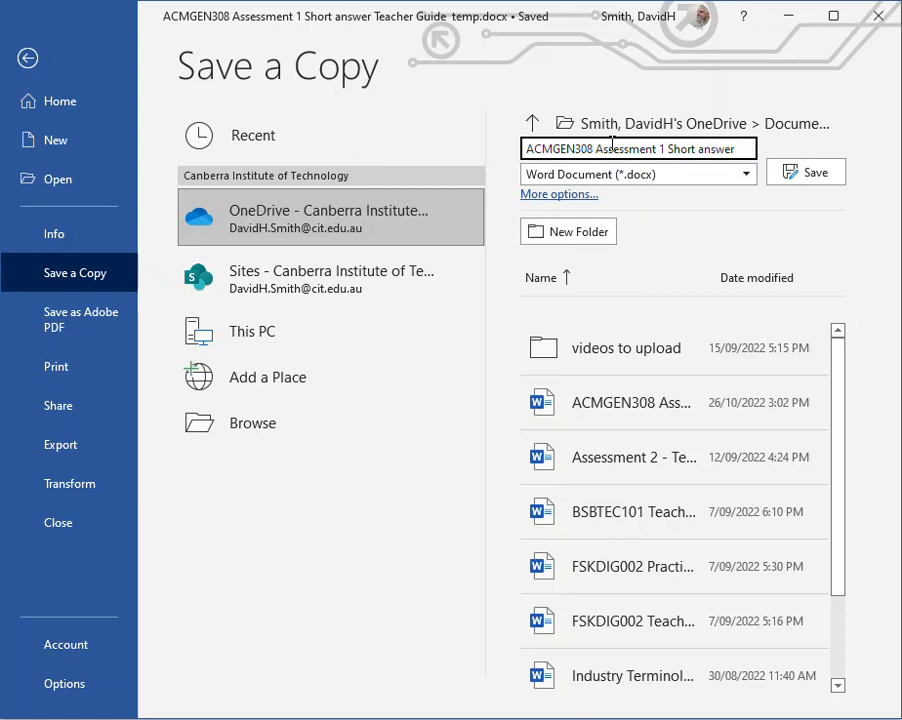
pyautogui.click(804, 172)
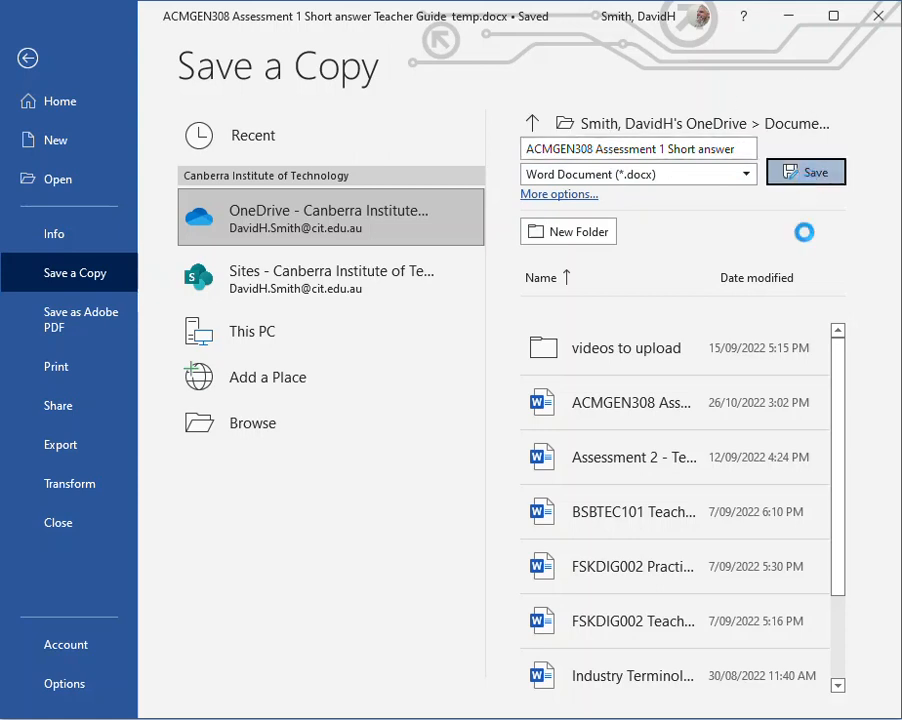
pyautogui.click(806, 172)
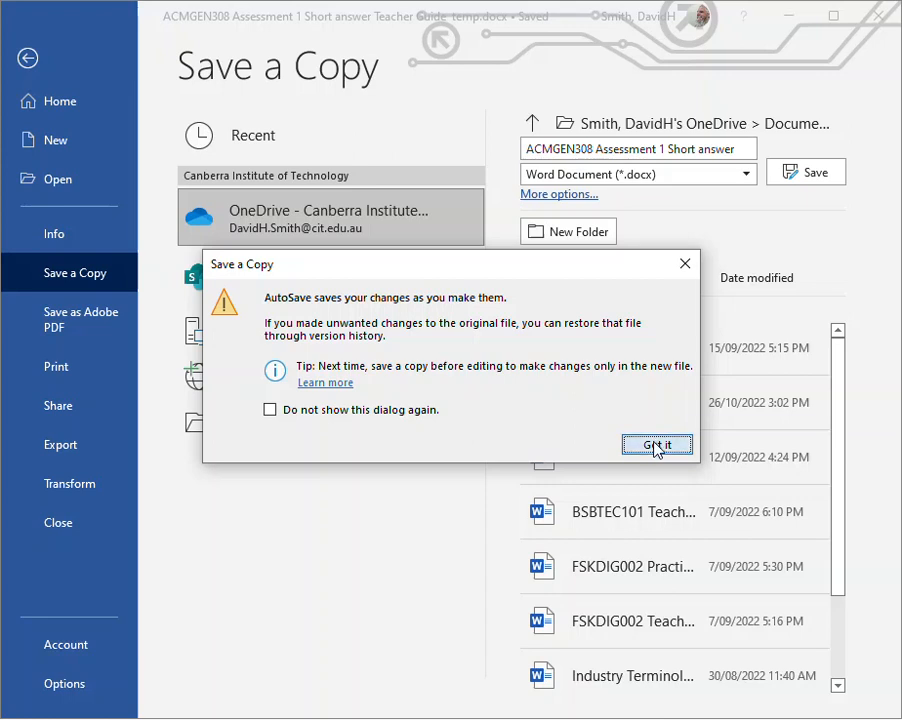
pyautogui.click(656, 444)
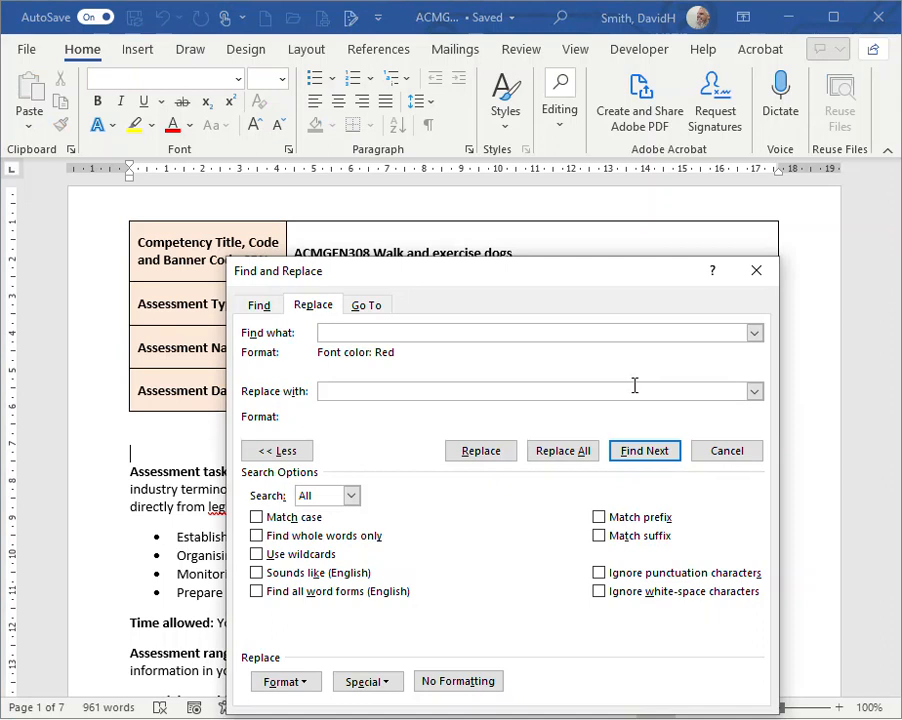
# Step: Reopen the Find Font criteria showing red as the search colour
pyautogui.click(284, 680)
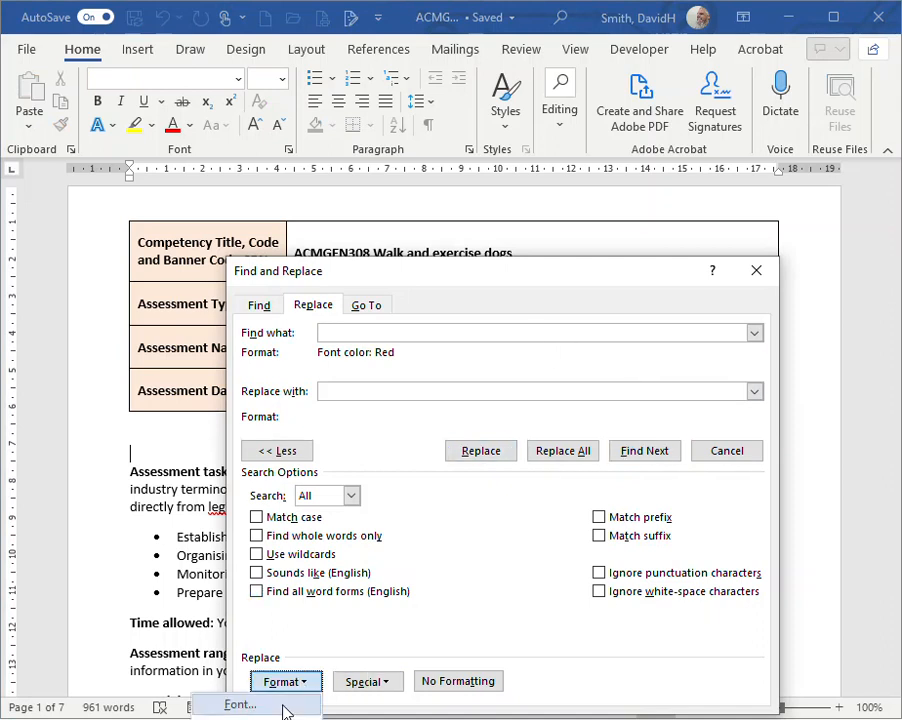
pyautogui.click(236, 704)
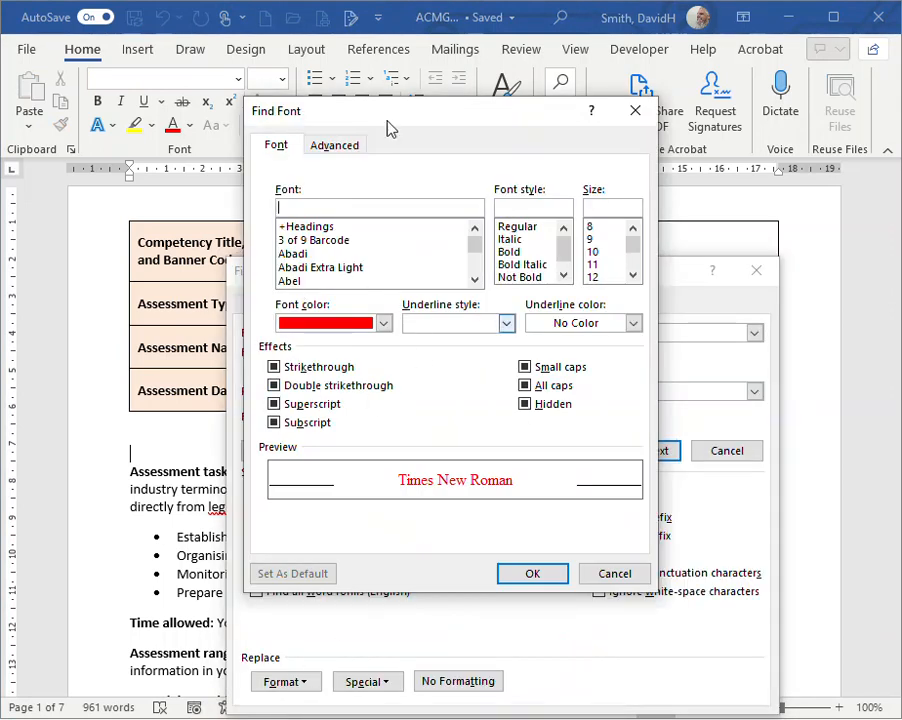